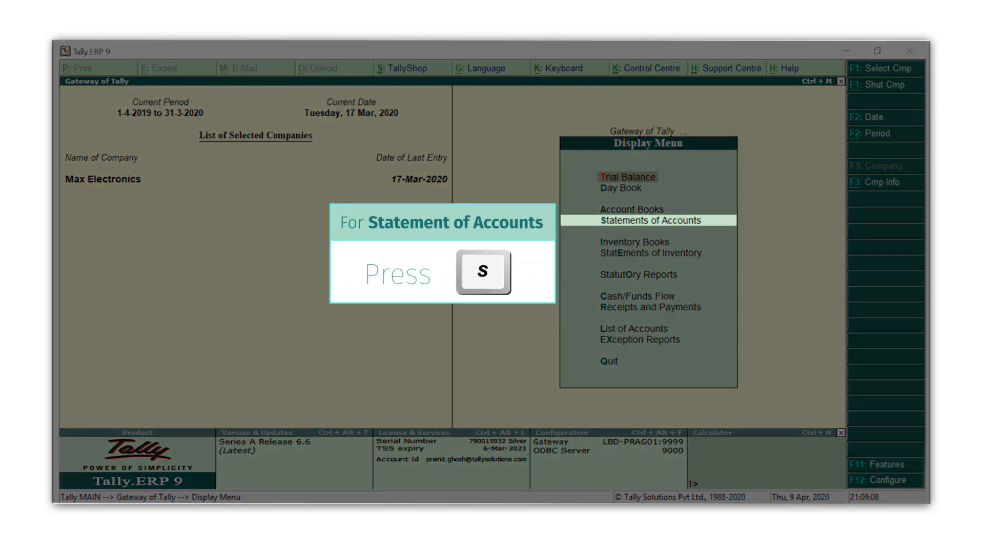
Show the Bills Receivable outstandings for Max Electronics, totalling 45,67,140.00.
key(s)
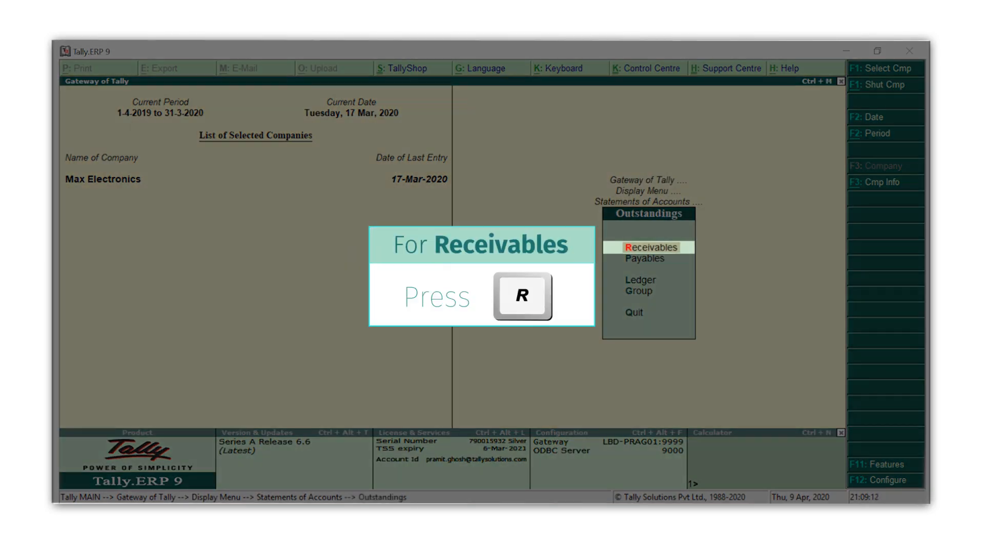
key(r)
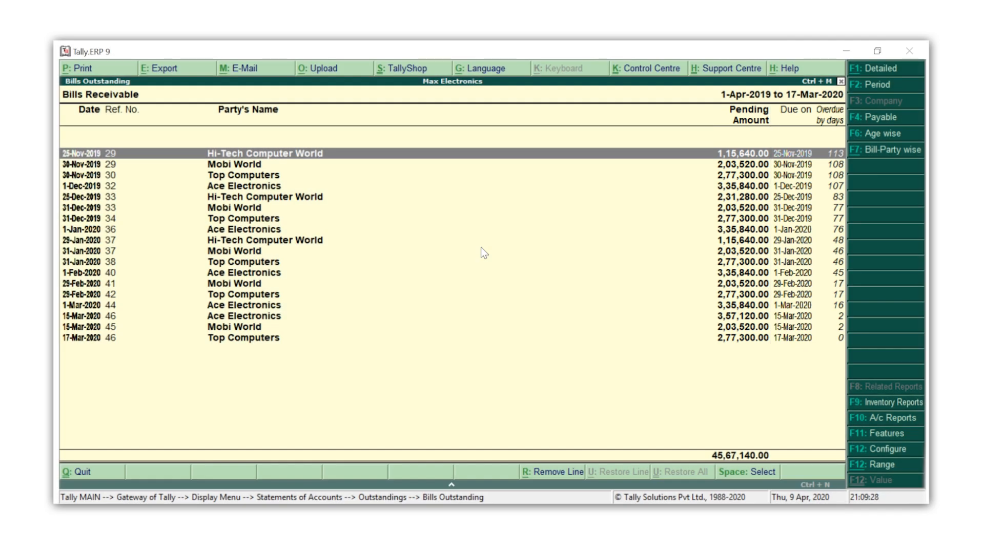
mouse_move(886, 150)
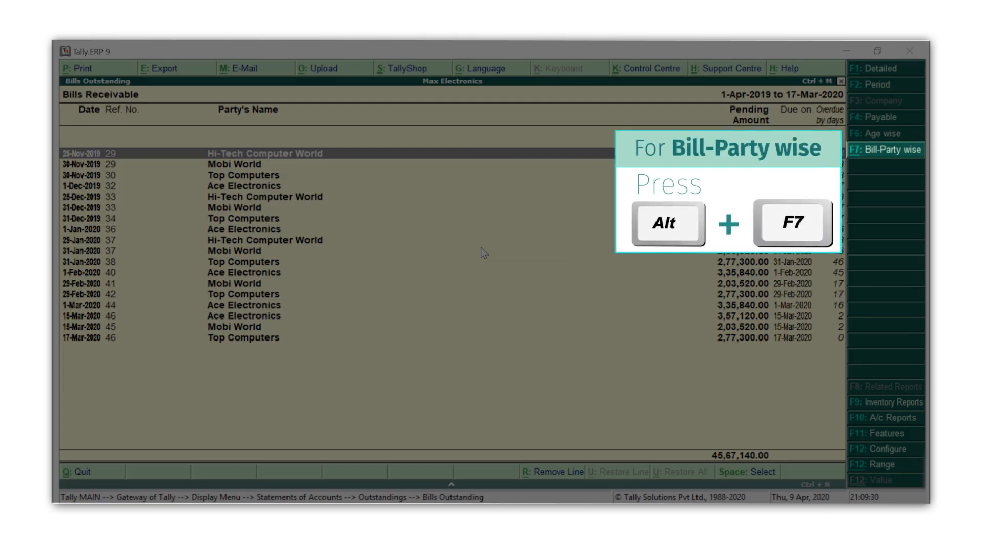
Switch the Bills Receivable report to Bill-Party wise, subtotalling each party.
key(alt+f7)
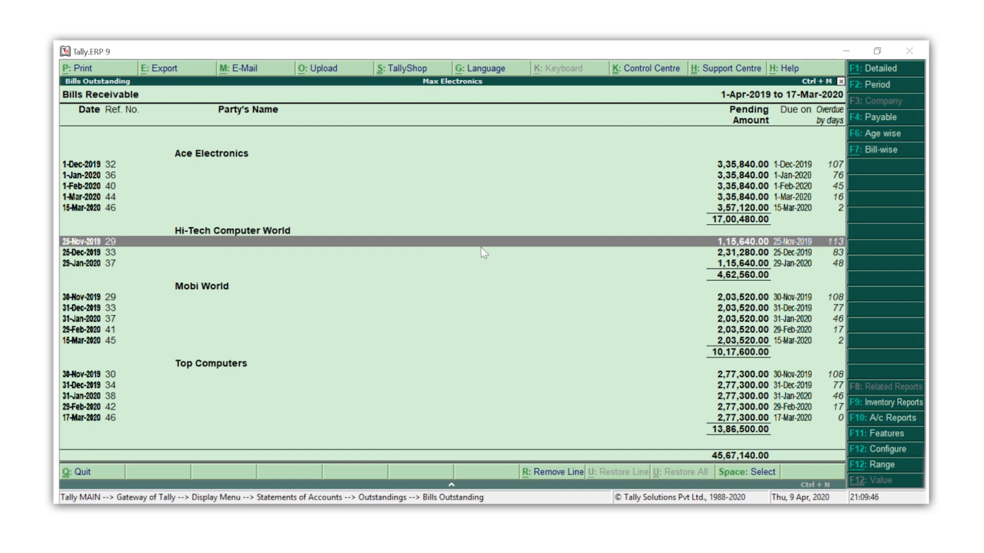
click(885, 133)
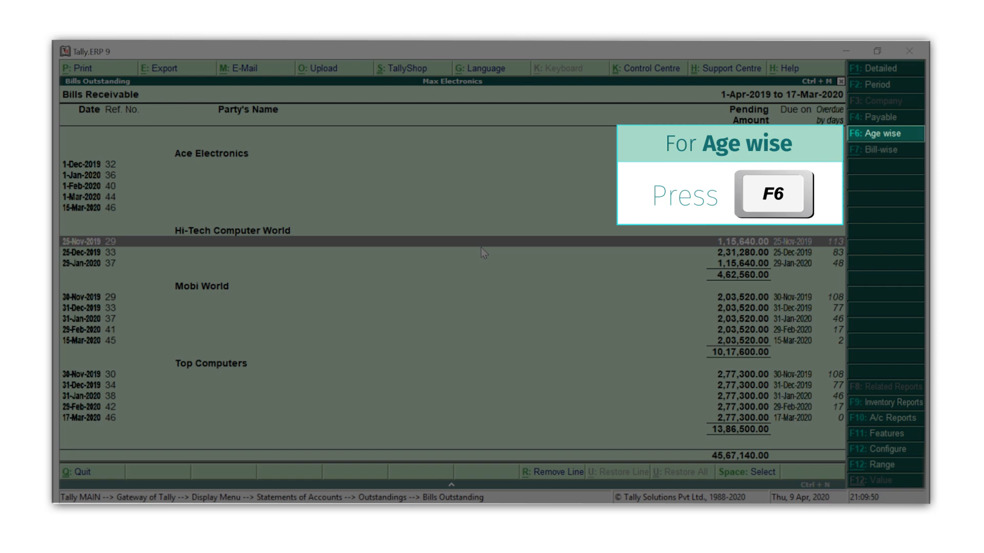
Choose Ageing by Due Date as the method for the age-wise receivables analysis.
key(f6)
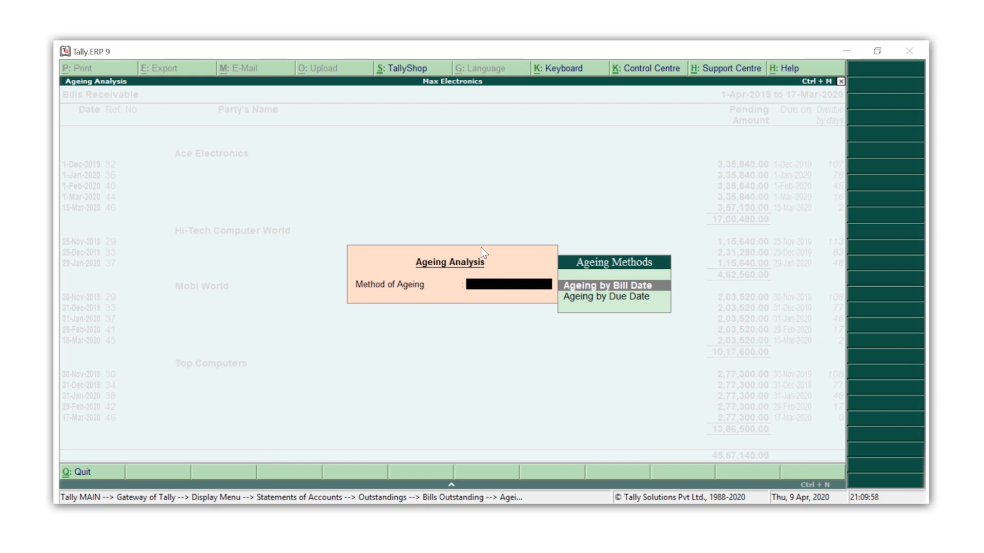
click(606, 297)
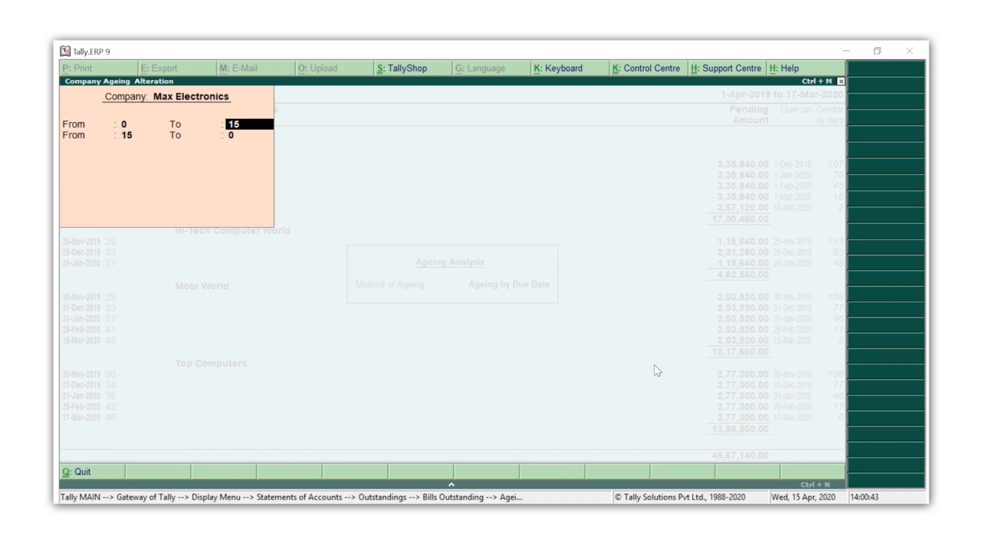
Set ageing periods 0-15, 15-30, 30-60, 60-90 and over 90 days, then return to Outstandings.
text(30)
key(Enter)
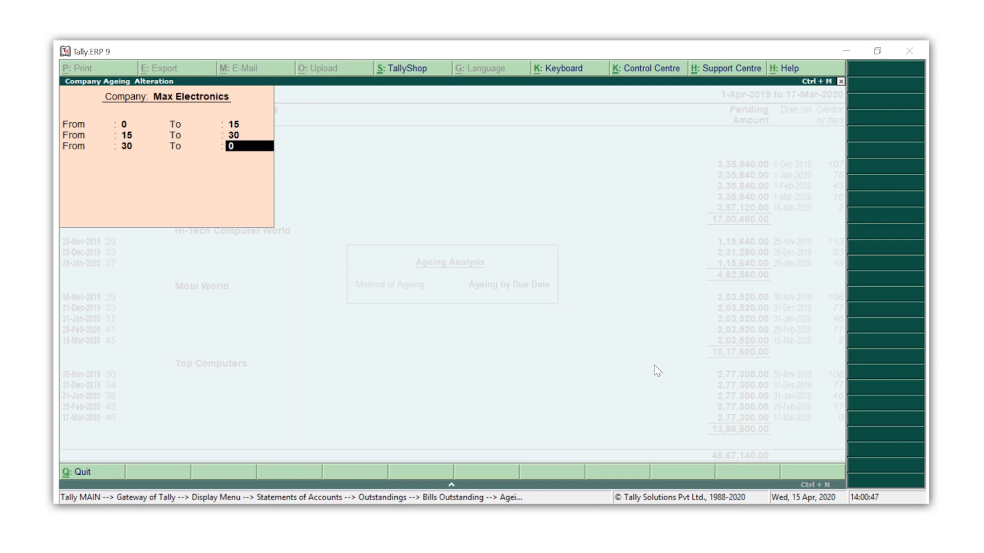
text(60)
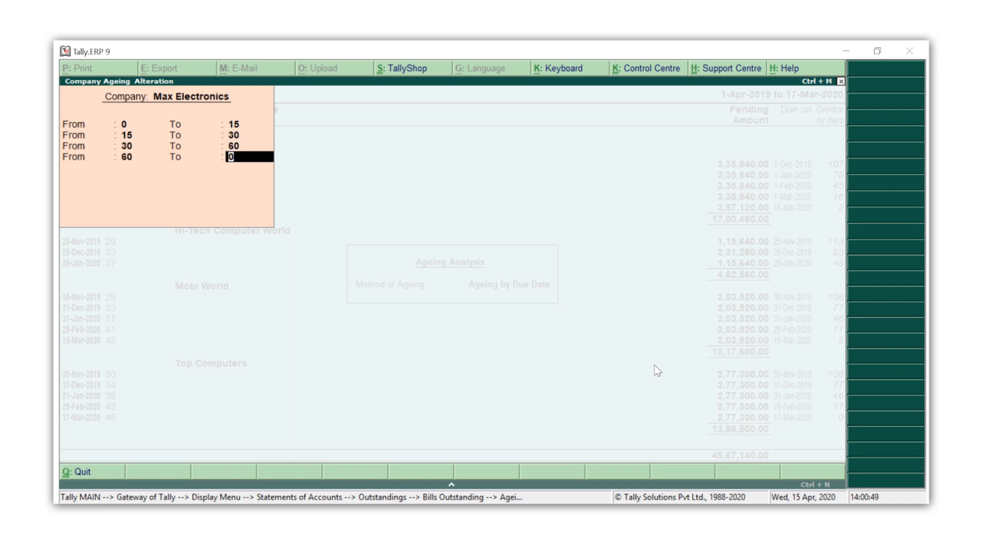
text(90)
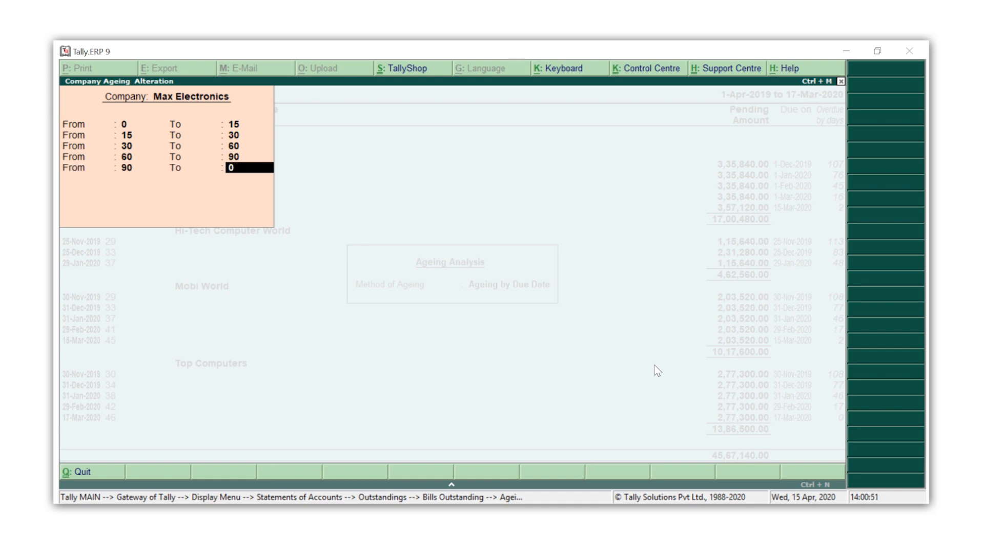
key(enter)
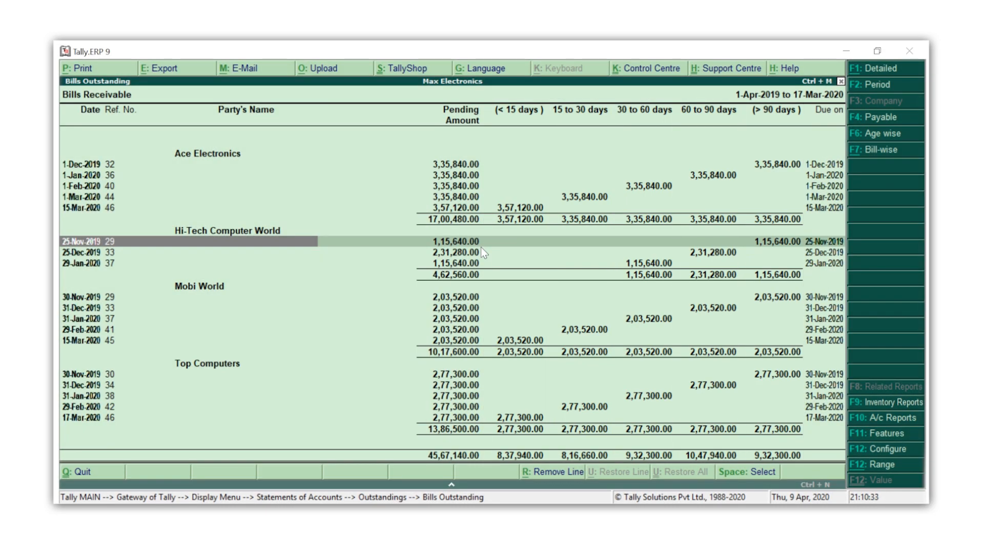
key(Escape)
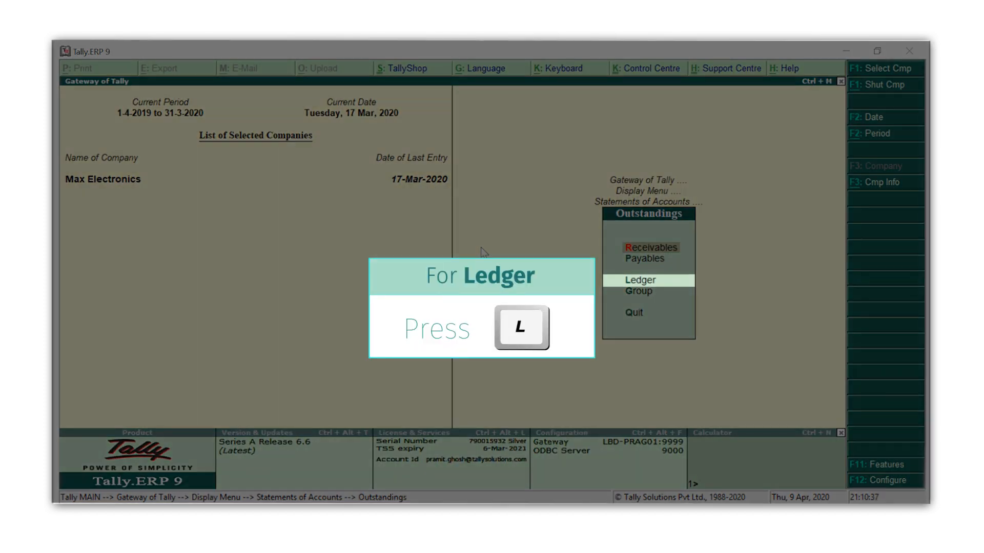
Show ledger outstandings for Ace Electronics: five pending bills totalling 17,00,480.00 Dr.
key(l)
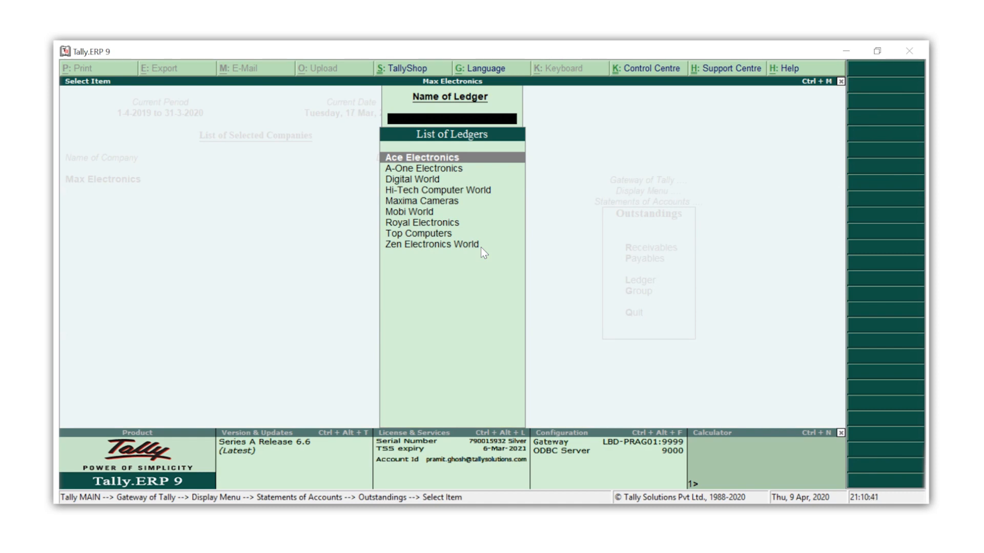
click(421, 157)
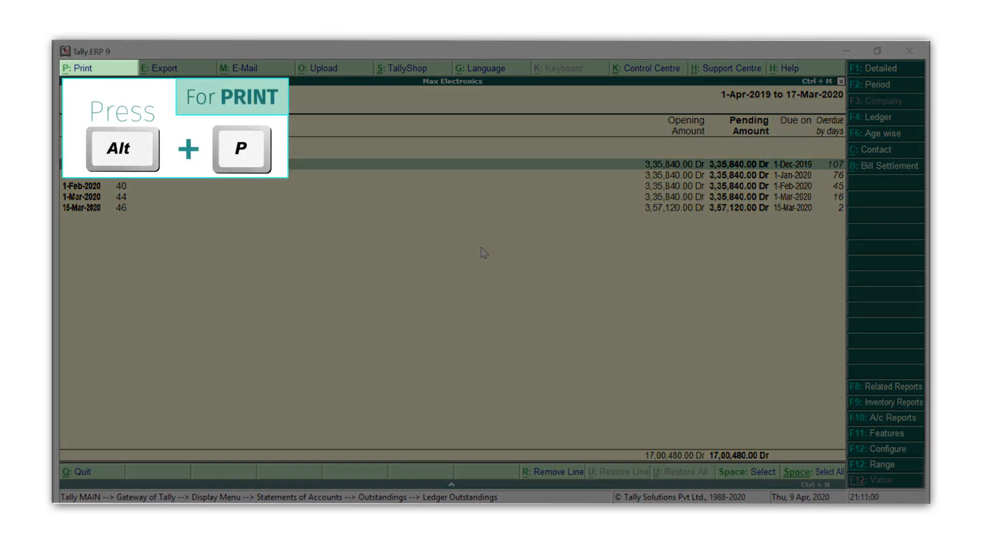
Preview an Ace Electronics reminder letter with ICICI Bank details, then go back to ledger selection.
key(alt+p)
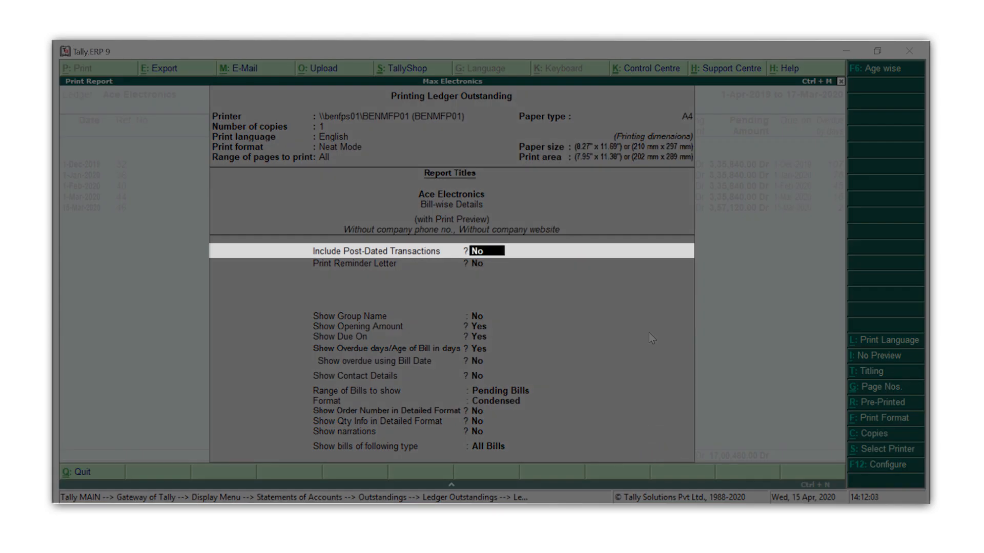
key(Enter)
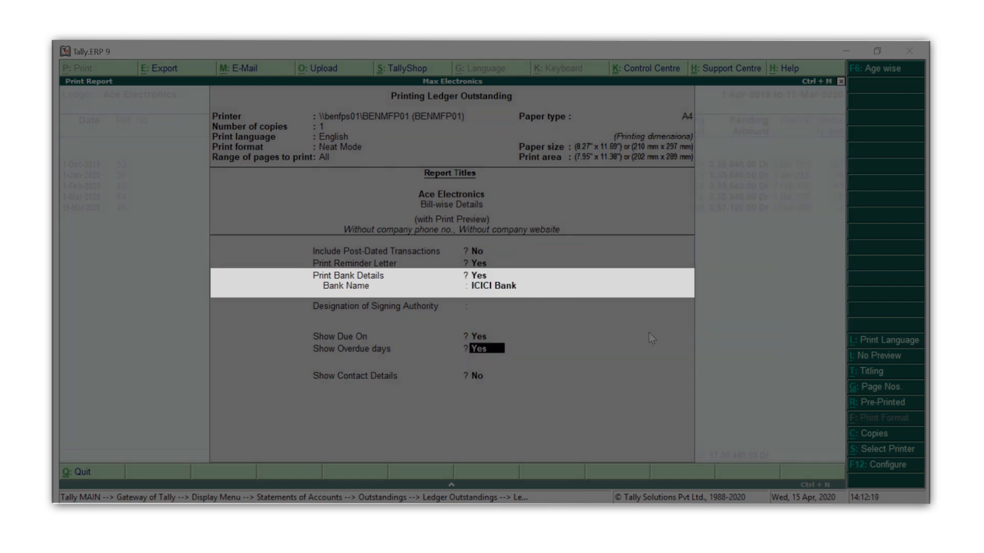
key(enter)
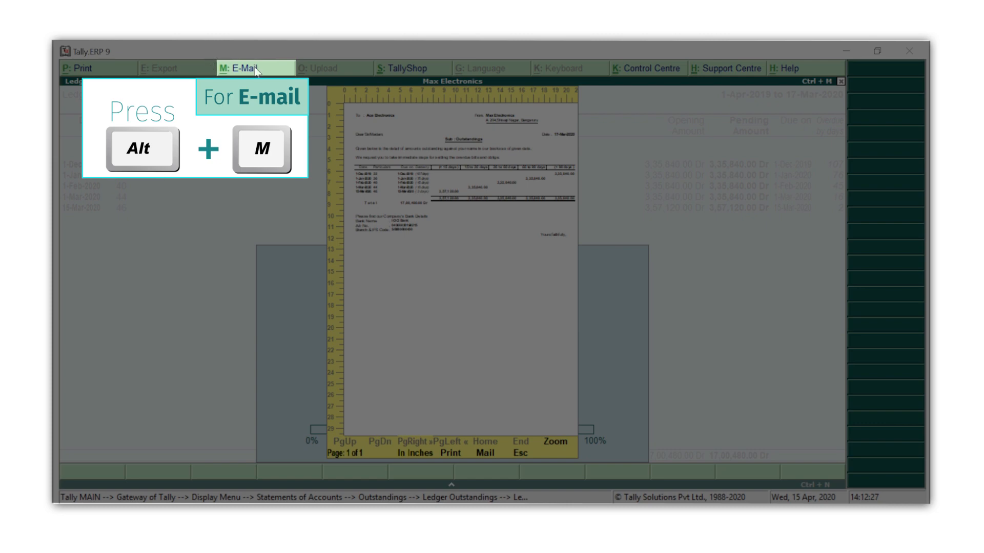
mouse_move(746, 408)
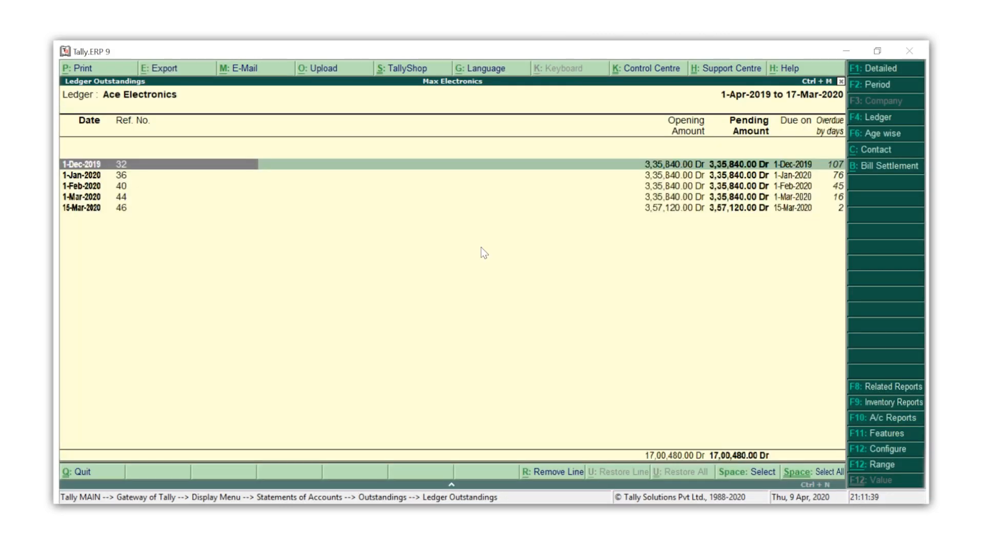
click(878, 118)
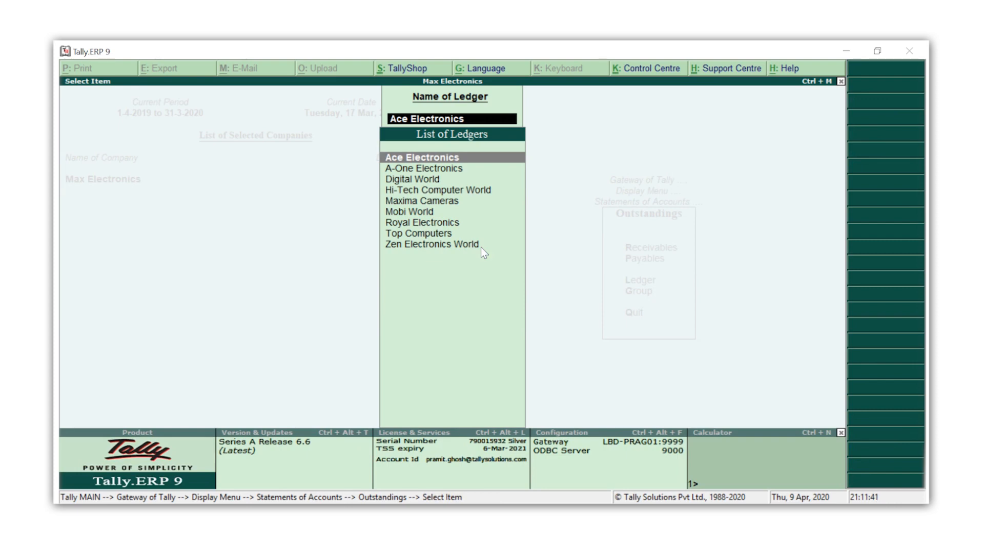